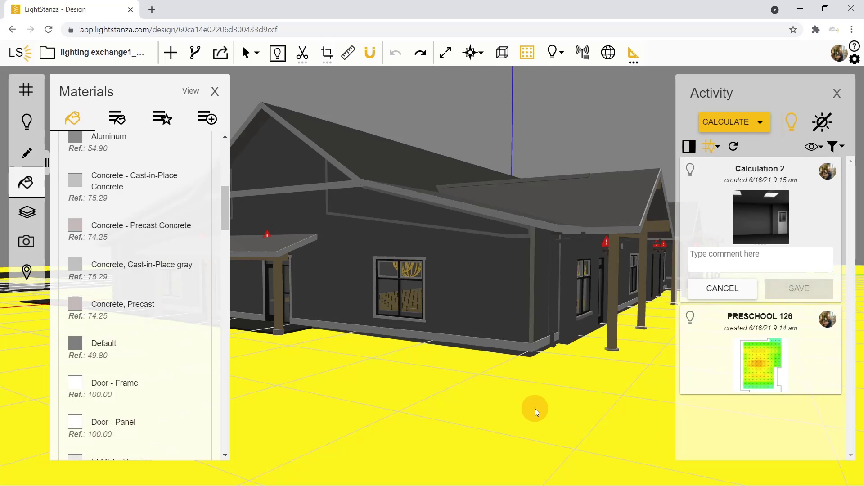
{"action": "mouse_move", "coordinate": [522, 407]}
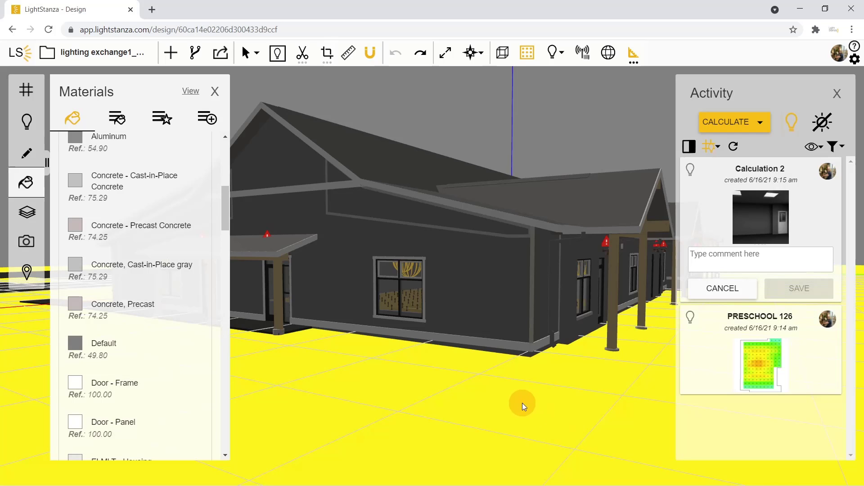
Paint the active material onto the long side wall of the house.
{"action": "left_click", "coordinate": [324, 322]}
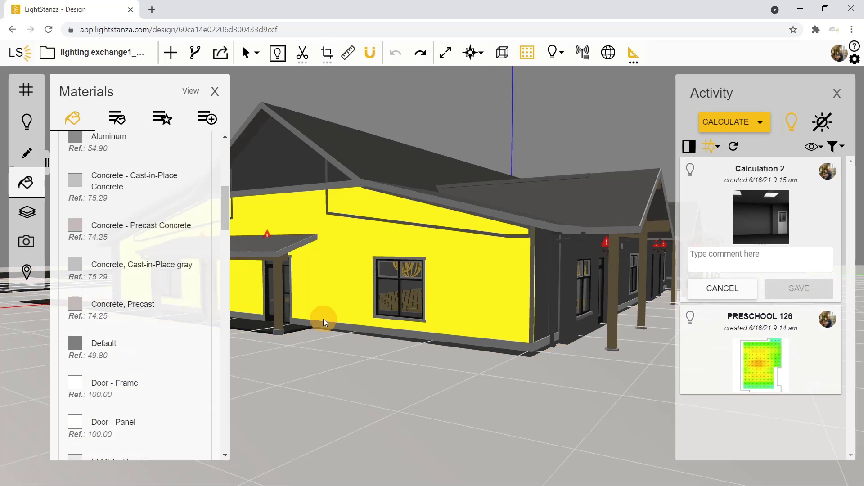
{"action": "mouse_move", "coordinate": [350, 255]}
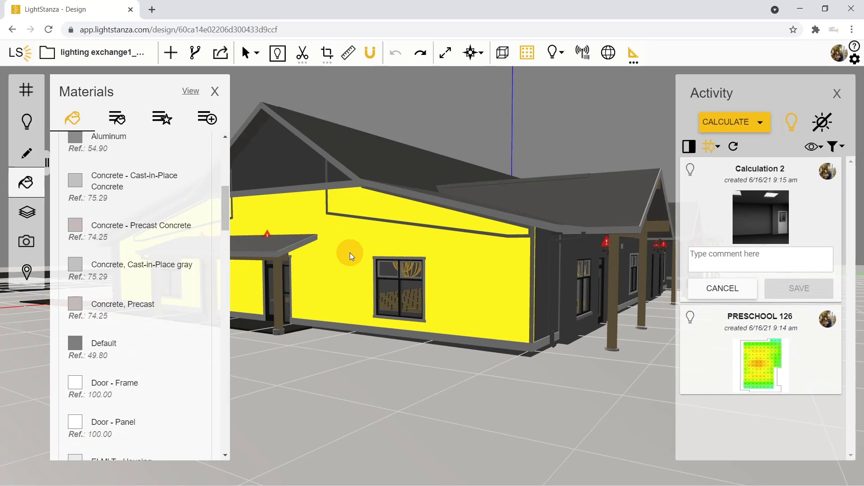
Arm Concrete, Cast-in-Place gray for painting and show the categorized material libraries.
{"action": "left_click", "coordinate": [104, 342]}
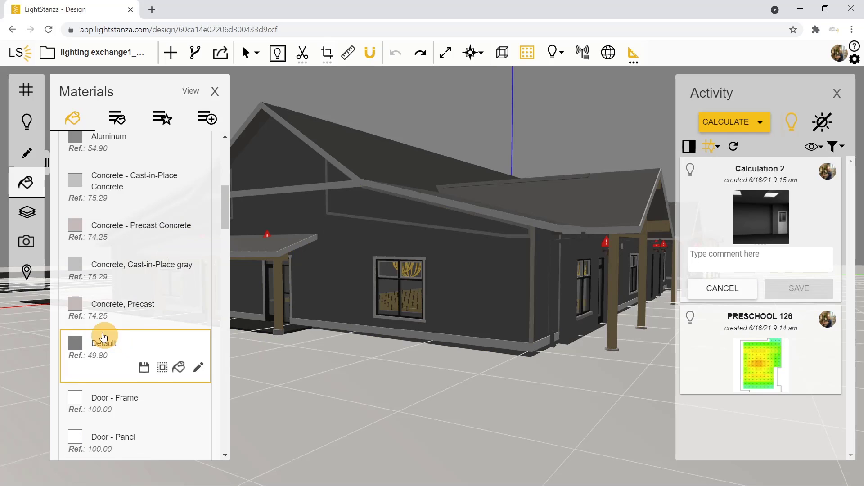
{"action": "mouse_move", "coordinate": [181, 290]}
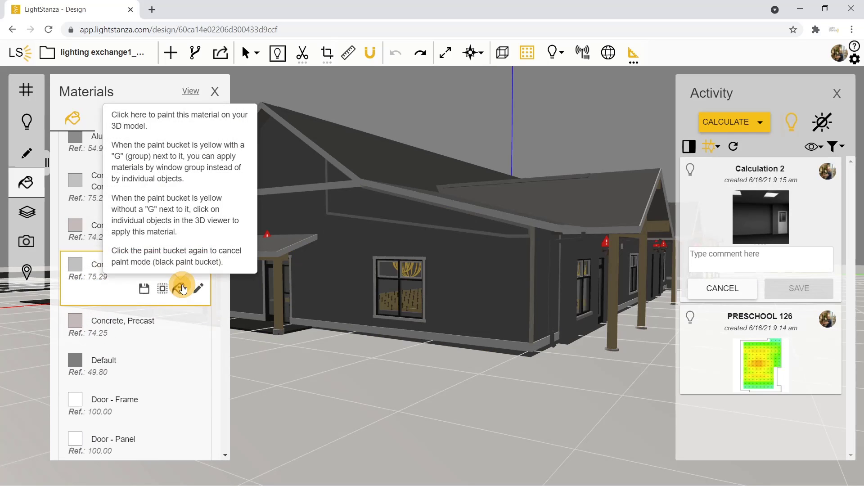
{"action": "left_click", "coordinate": [485, 278]}
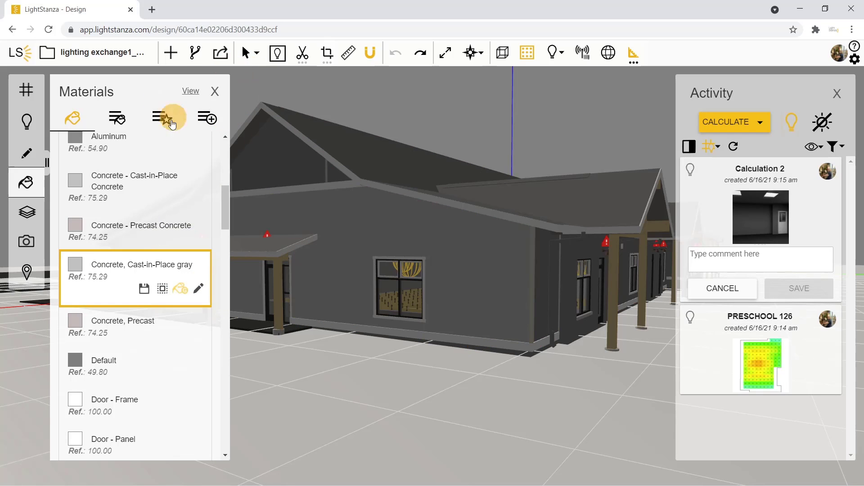
{"action": "left_click", "coordinate": [116, 118]}
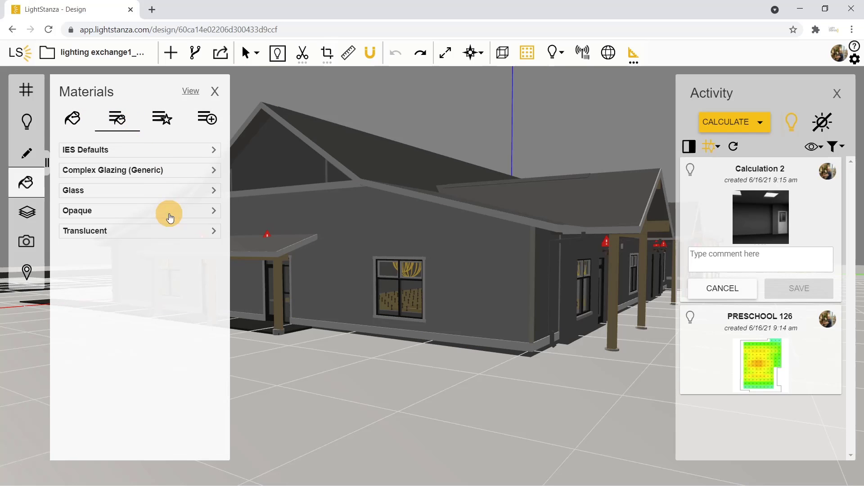
Browse the Glass and Translucent libraries, then show the manufacturer complex glazing list.
{"action": "left_click", "coordinate": [213, 190]}
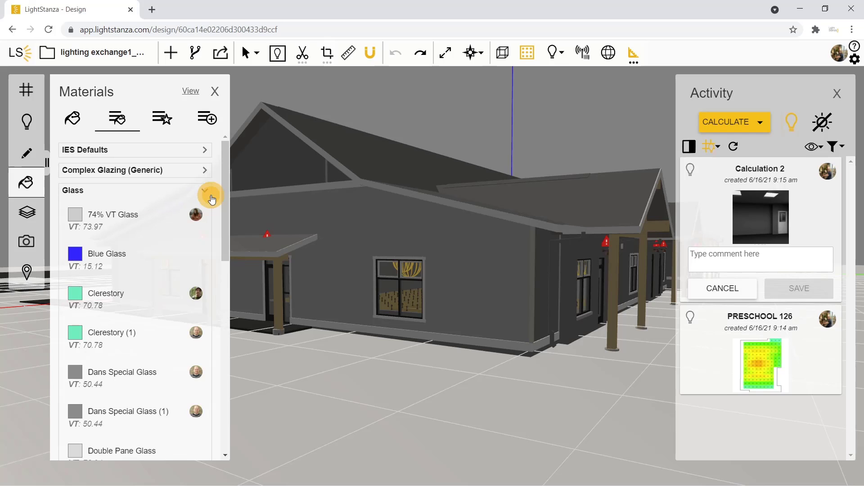
{"action": "left_click", "coordinate": [211, 171]}
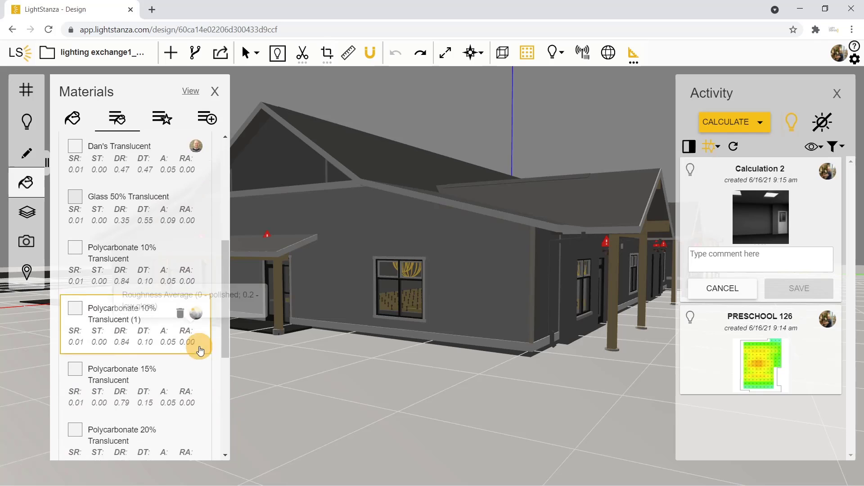
{"action": "left_click", "coordinate": [162, 117]}
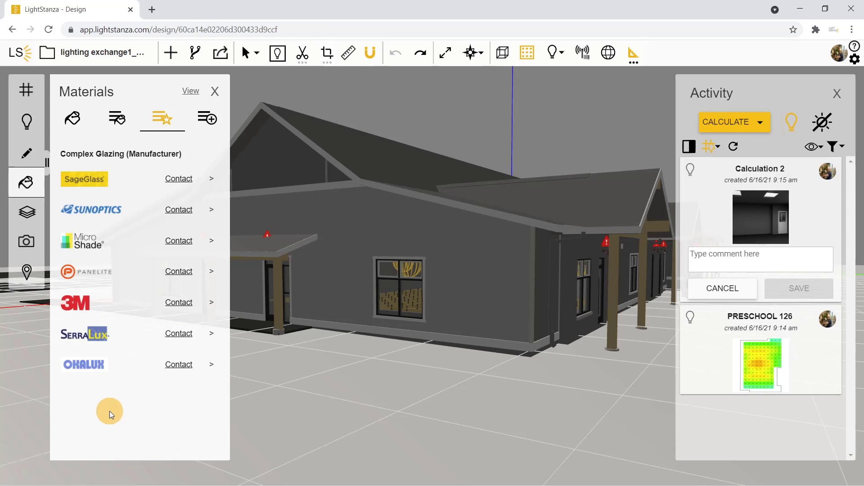
{"action": "mouse_move", "coordinate": [133, 402]}
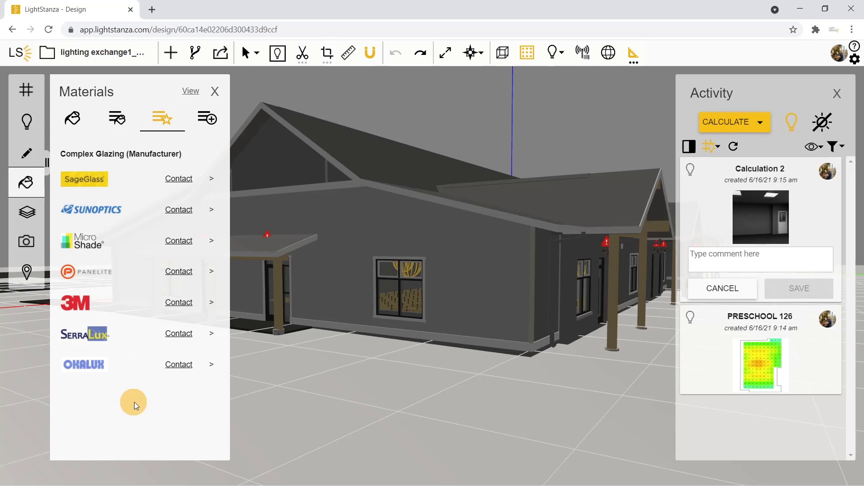